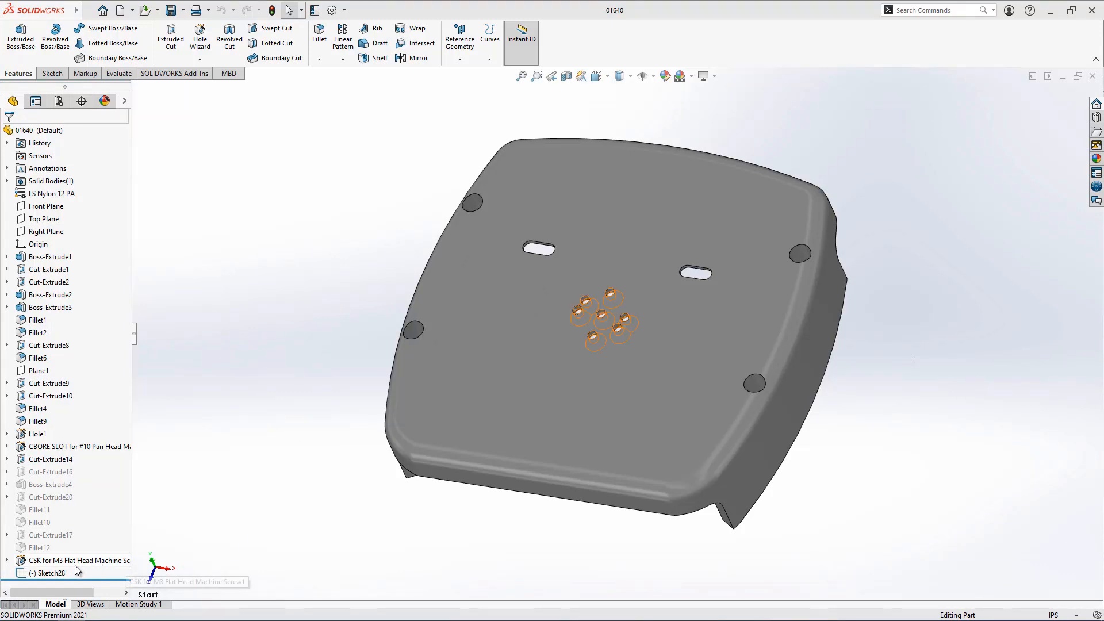
# - Set the Inactive sketch color to dark green in System Options > Colors
pyautogui.click(54, 573)
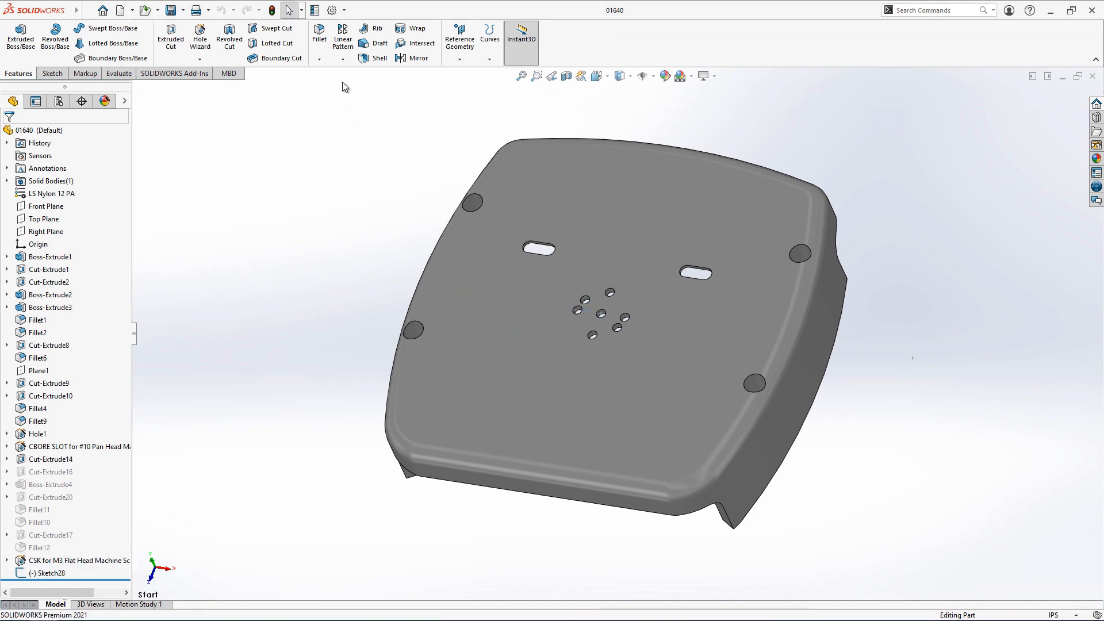
pyautogui.click(331, 10)
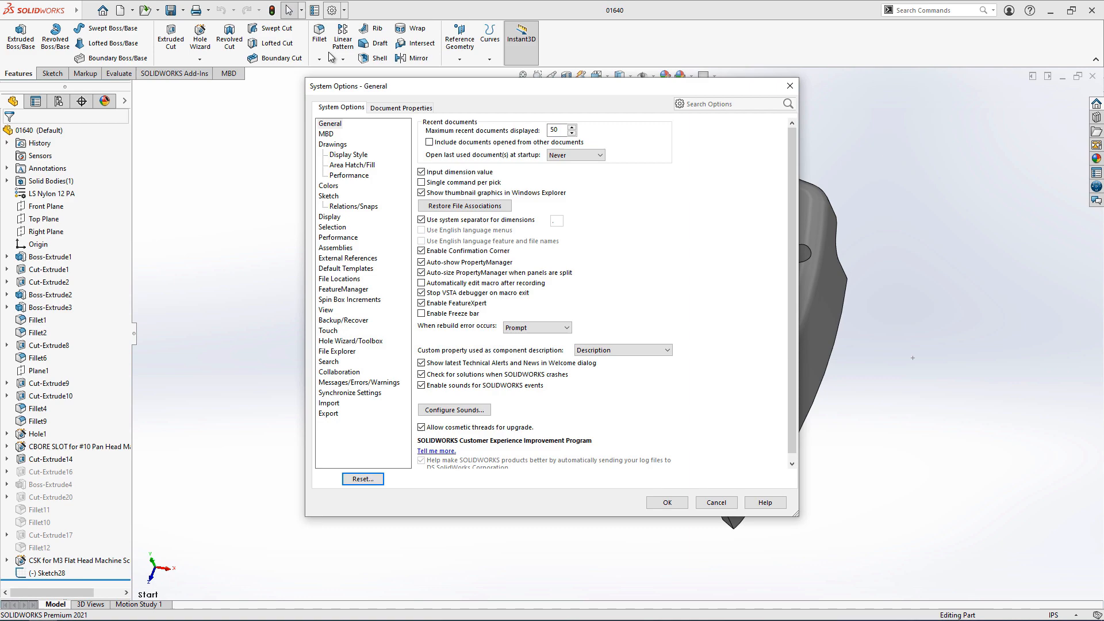
pyautogui.click(327, 186)
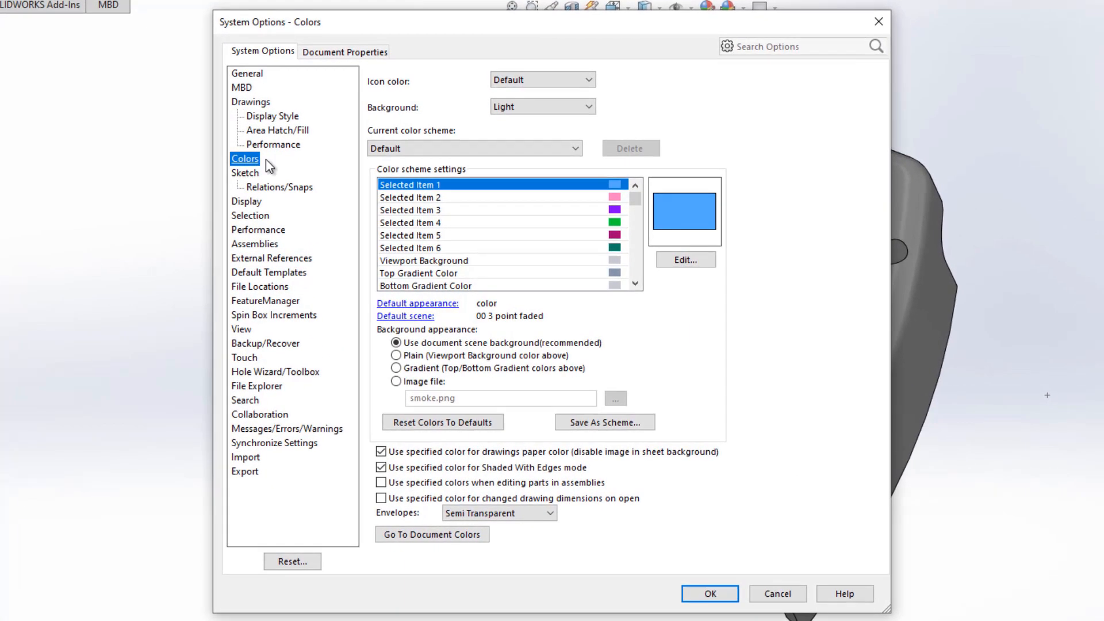
pyautogui.scroll(-3)
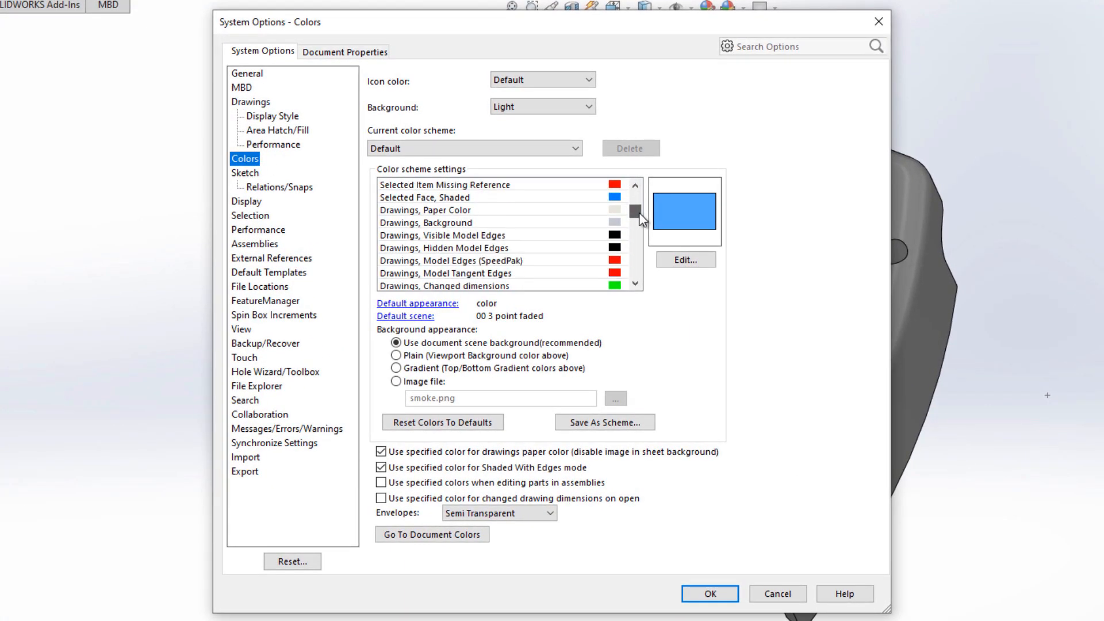
pyautogui.scroll(-3)
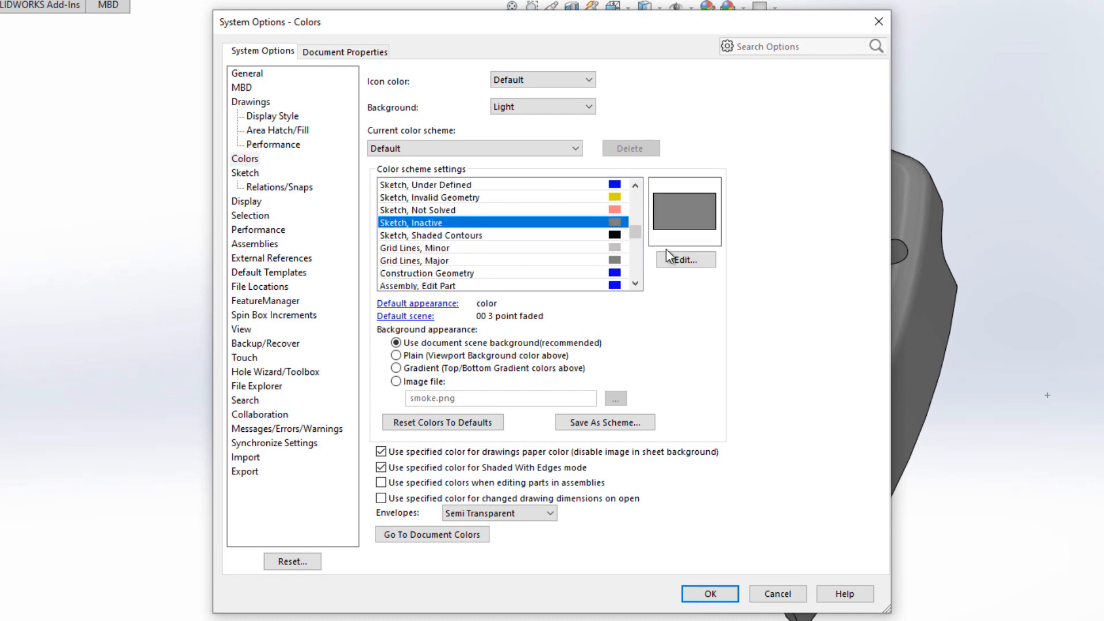
pyautogui.click(680, 260)
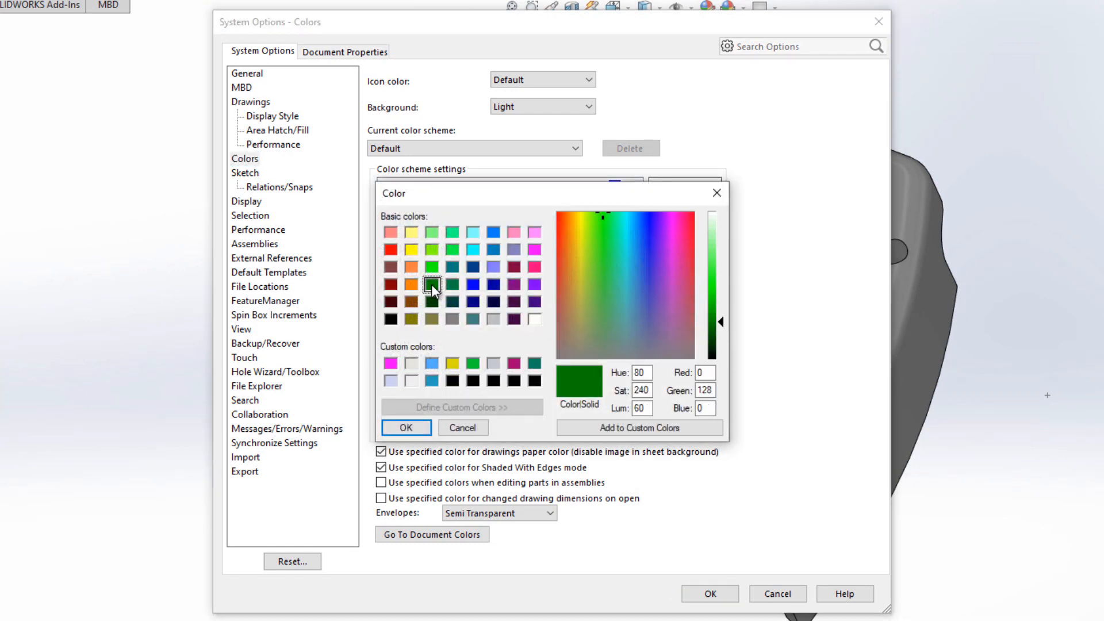
pyautogui.click(405, 428)
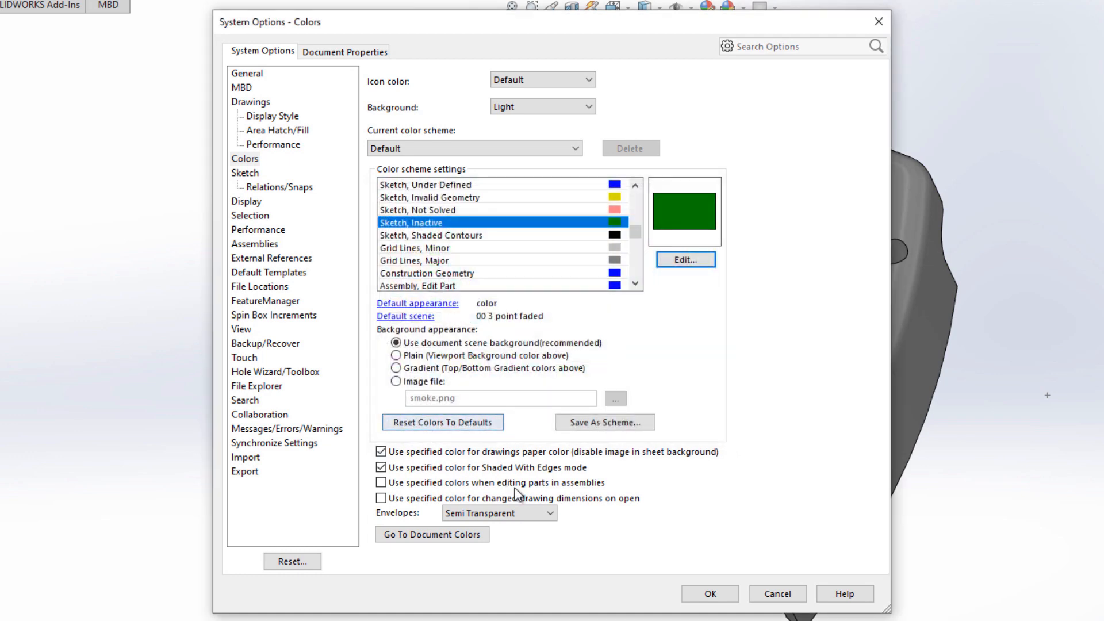
pyautogui.click(709, 593)
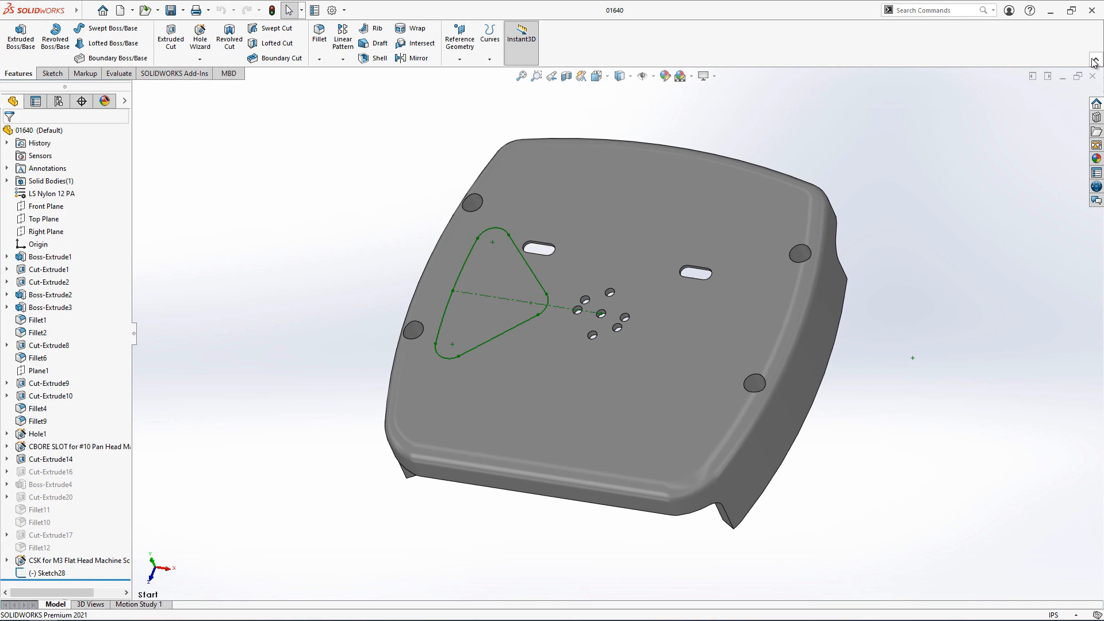
# - Open the Customize dialog from the CommandManager's right-click menu
pyautogui.click(1094, 62)
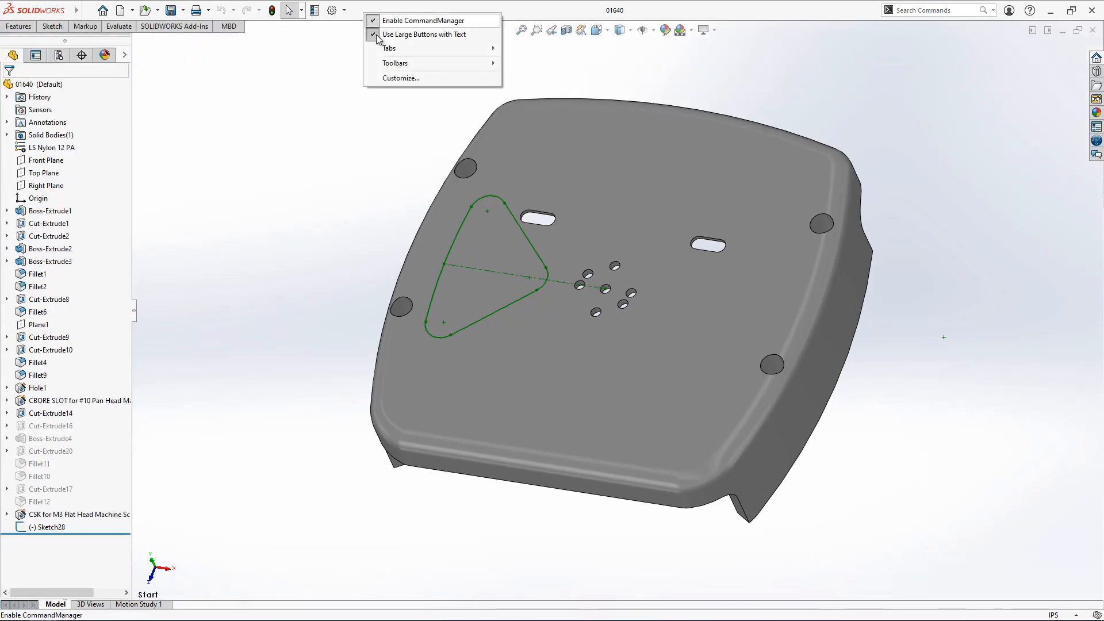
pyautogui.click(401, 78)
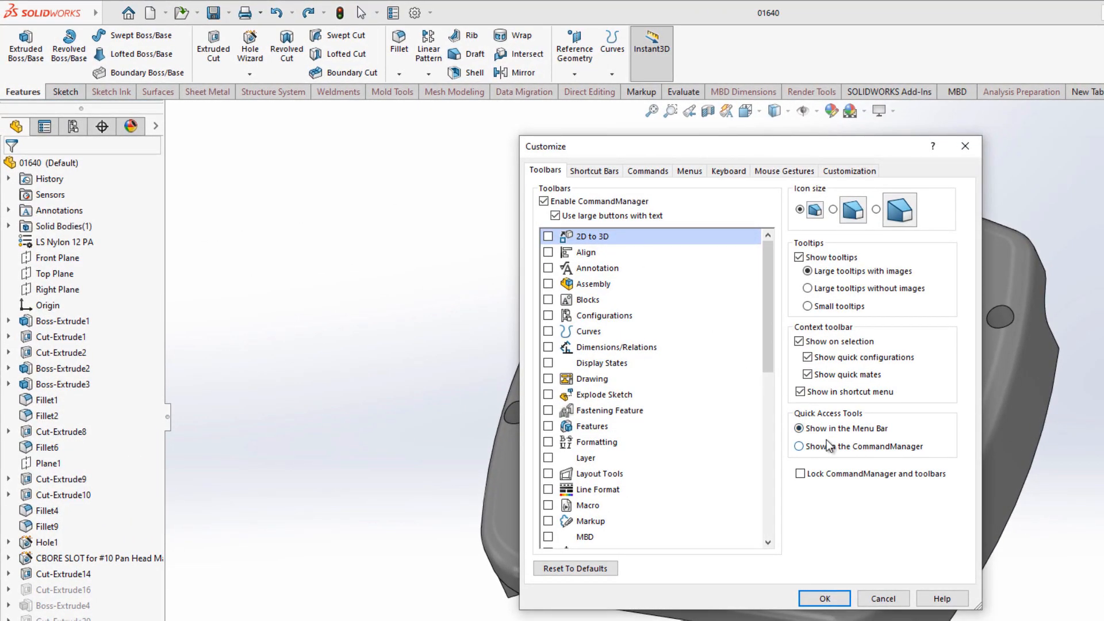
# - Turn on Show in the CommandManager for the Quick Access Tools
pyautogui.click(799, 445)
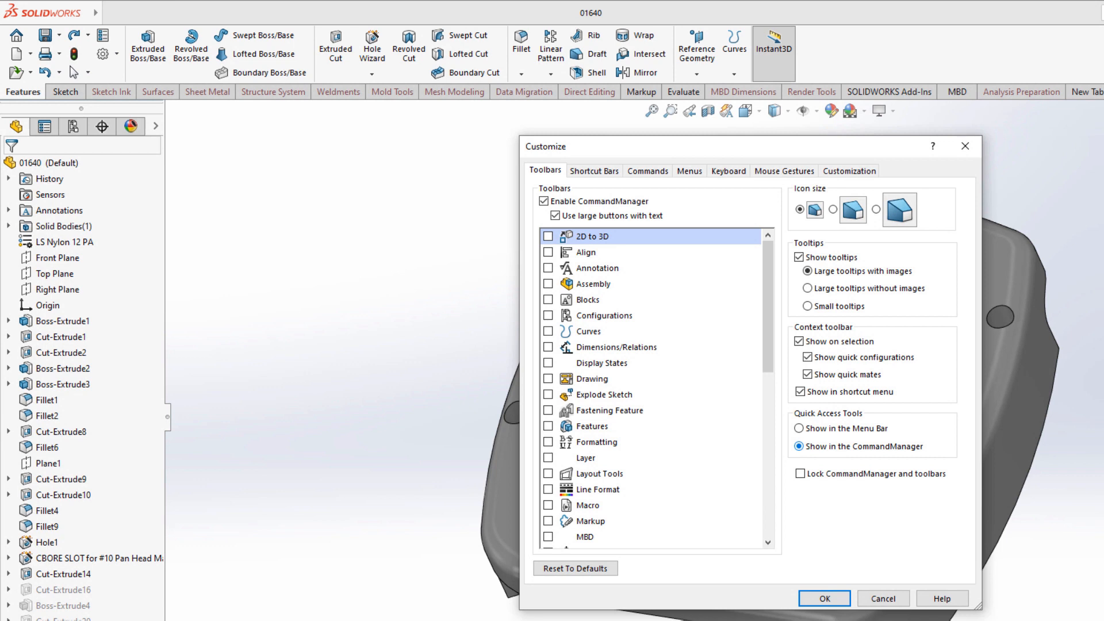
pyautogui.moveTo(717, 391)
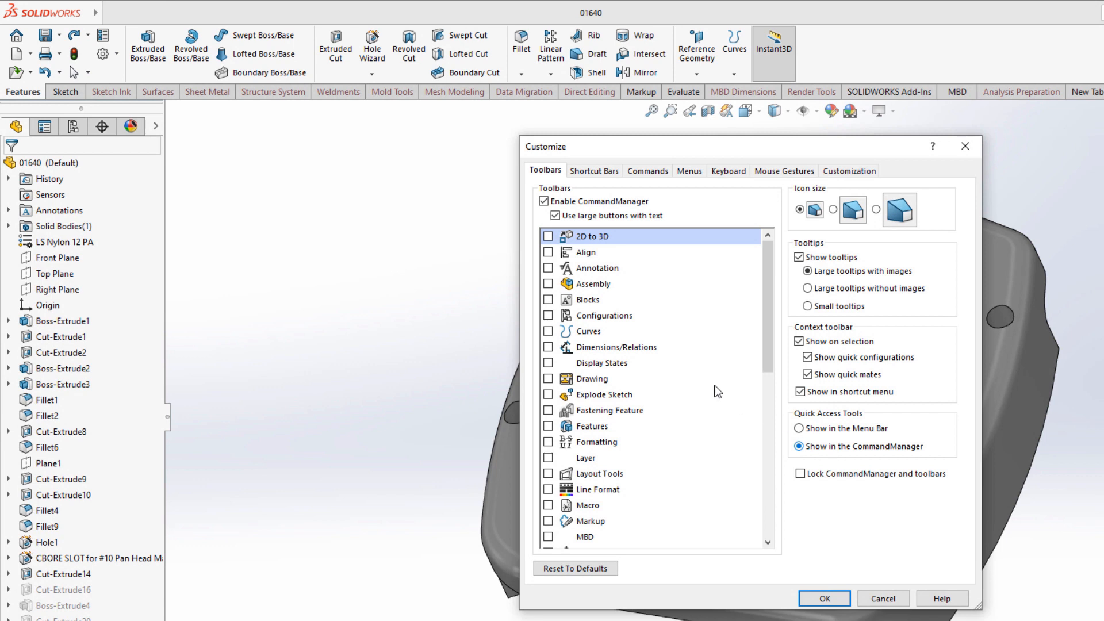
pyautogui.moveTo(530, 147)
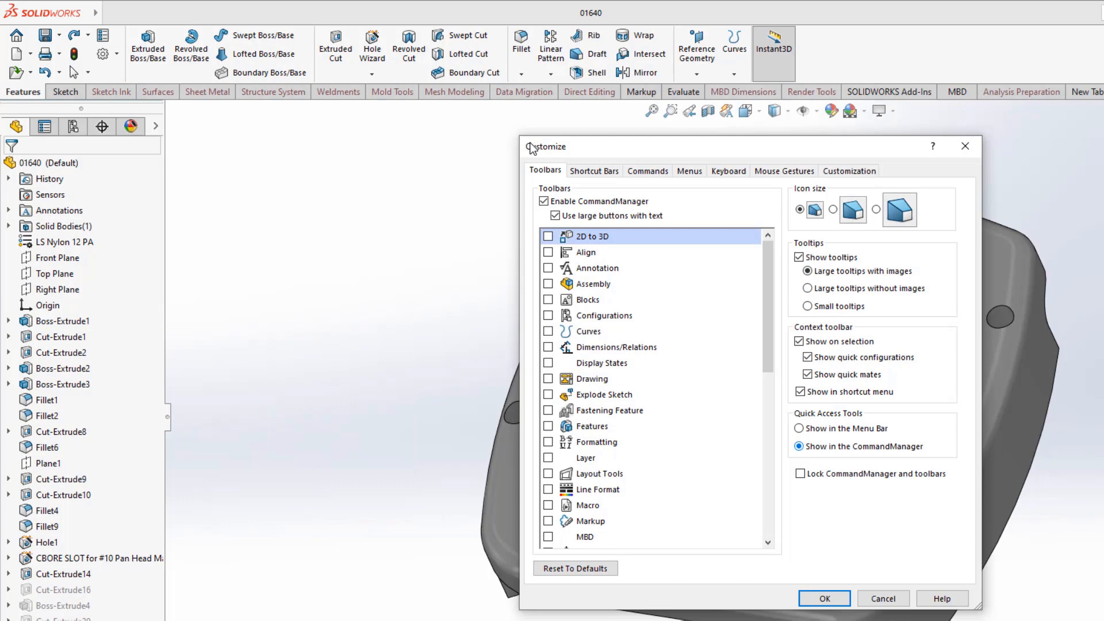
# - Add Circular Pattern ('pattern') to the part shortcut bar and Undo/Redo ('do') to the heads-up toolbar
pyautogui.click(594, 170)
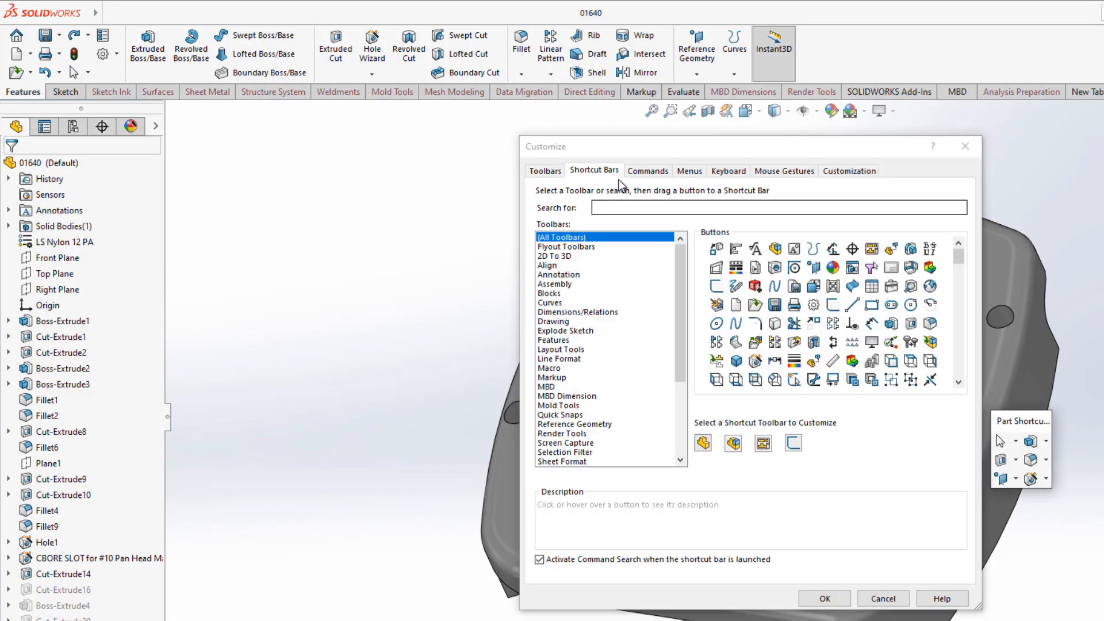
pyautogui.write('pa')
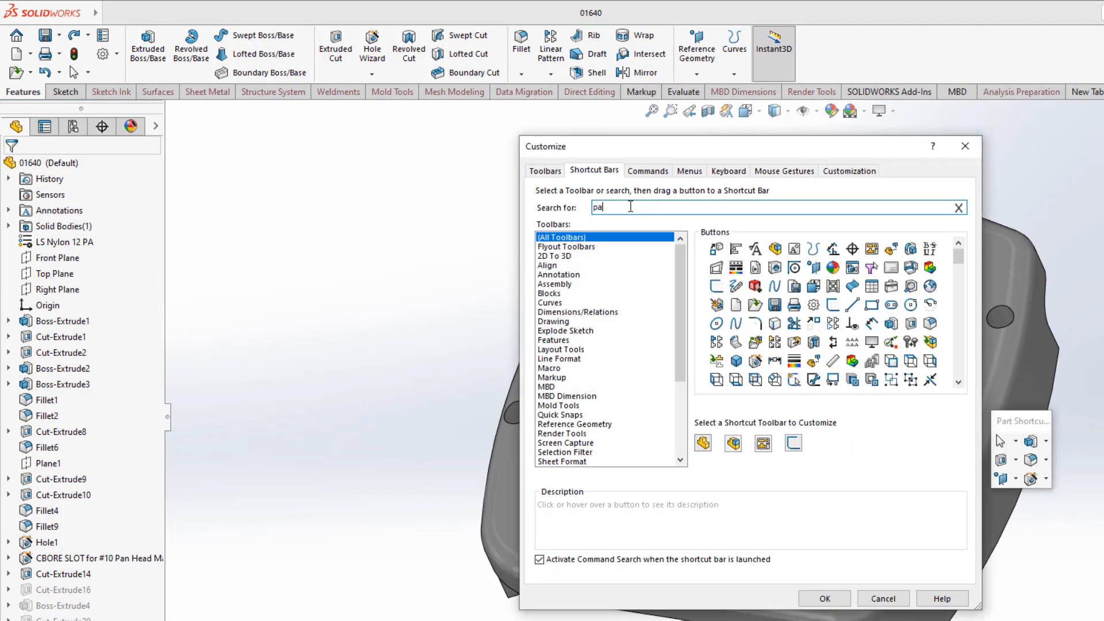
pyautogui.write('pattern')
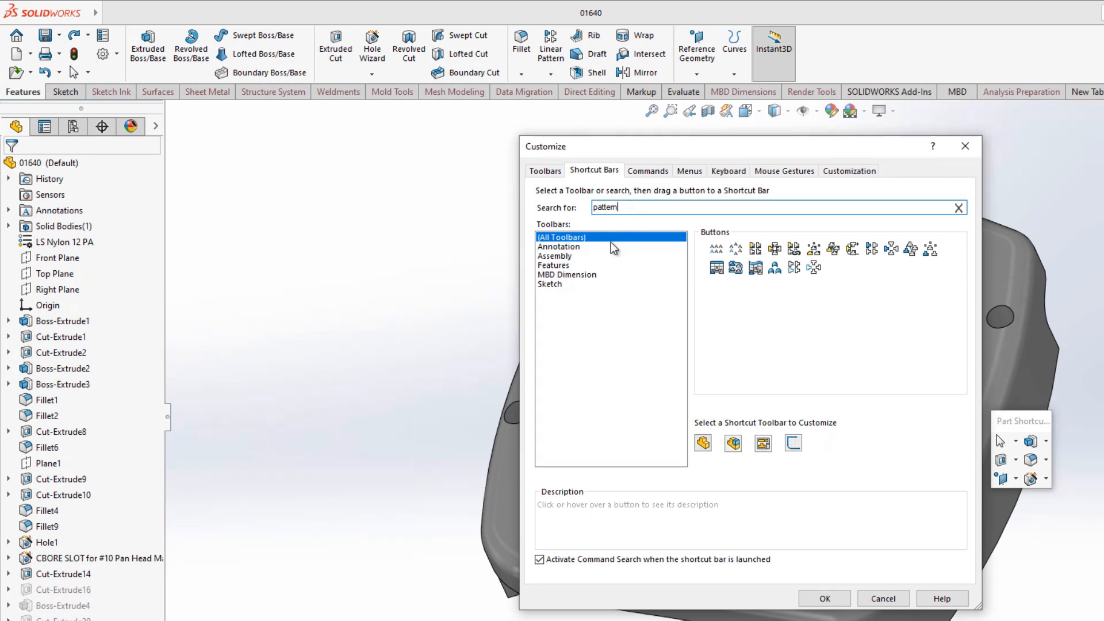
pyautogui.click(553, 266)
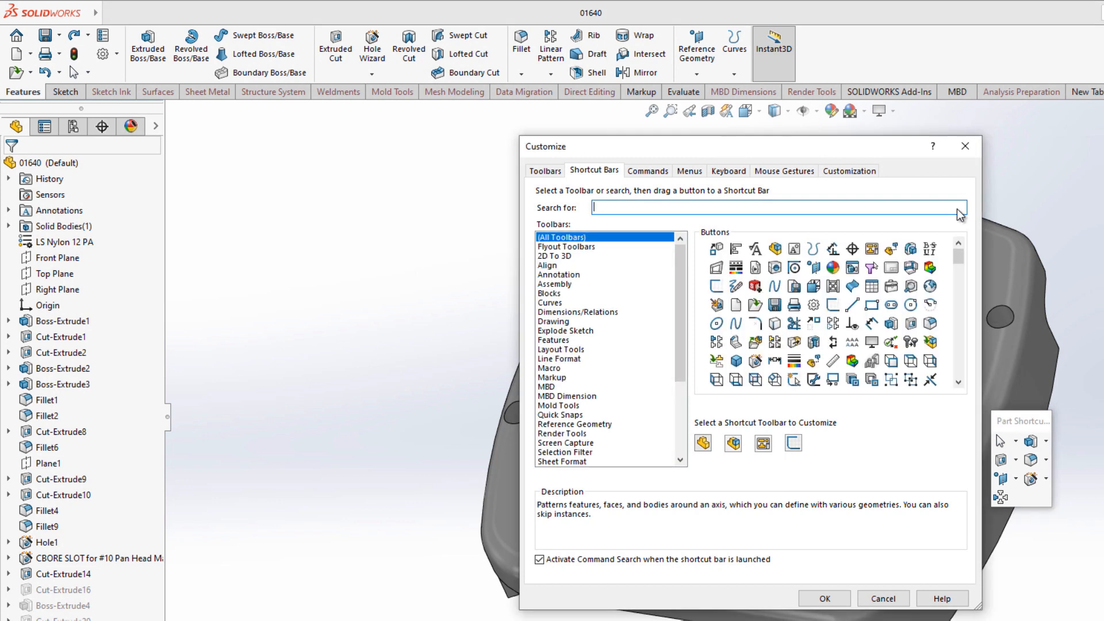
pyautogui.write('do')
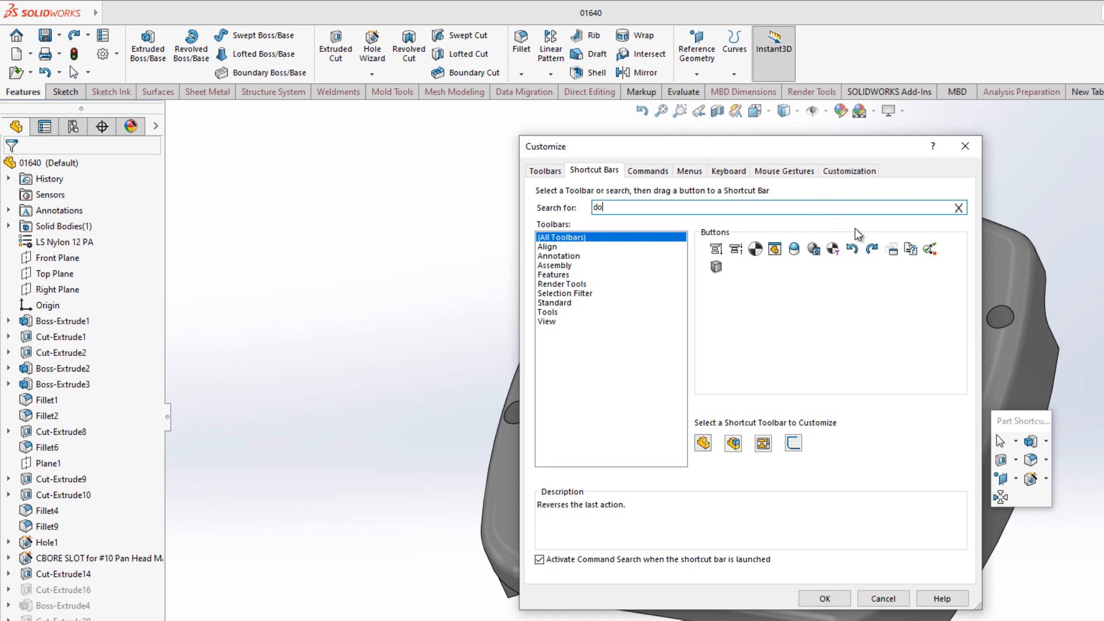
pyautogui.moveTo(652, 110)
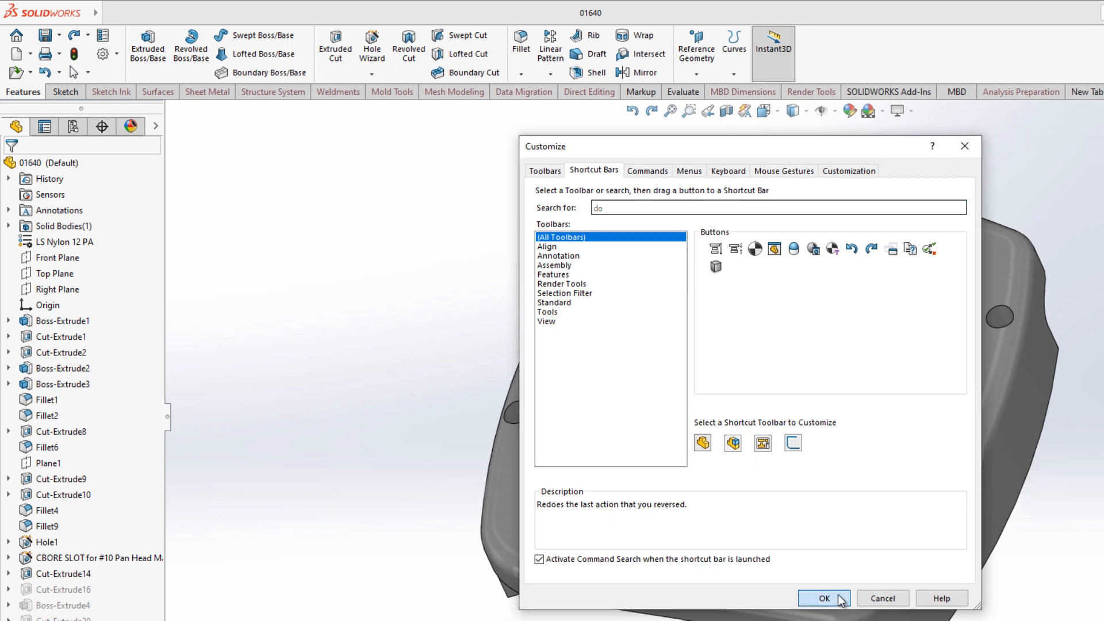
pyautogui.click(823, 598)
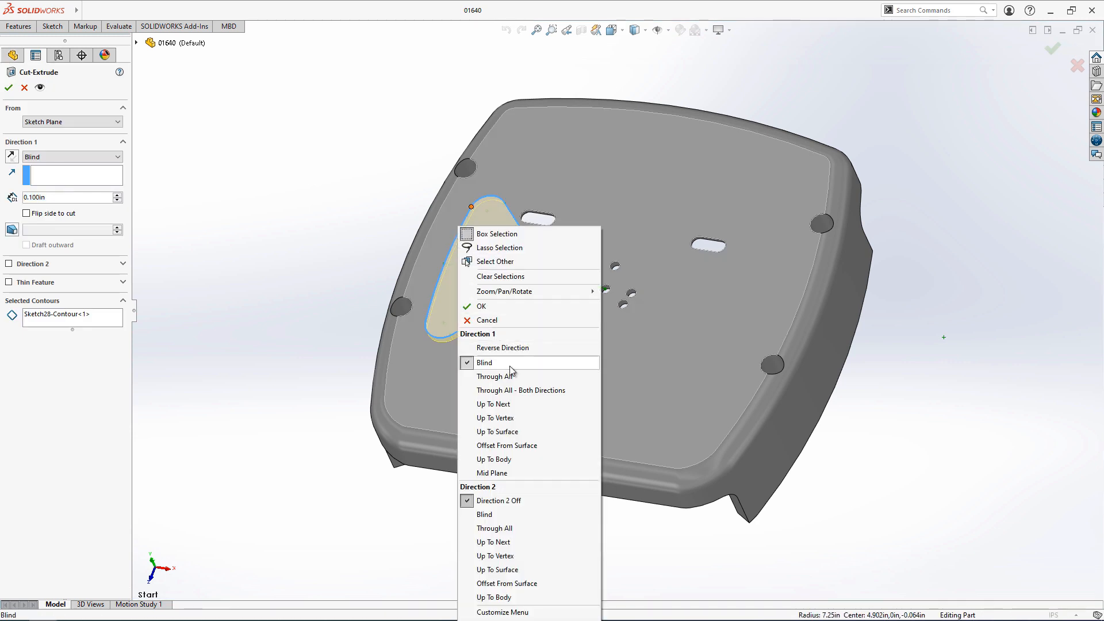
# - Cut the triangle Through All, pattern it 4 times about the center hole, then undo
pyautogui.click(481, 306)
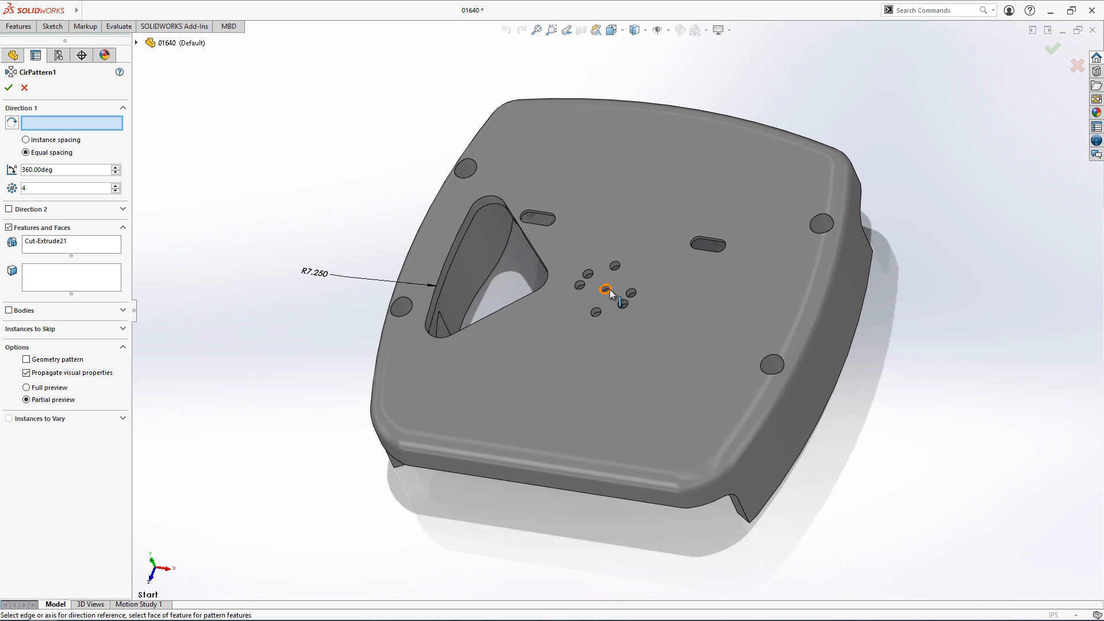
pyautogui.click(9, 87)
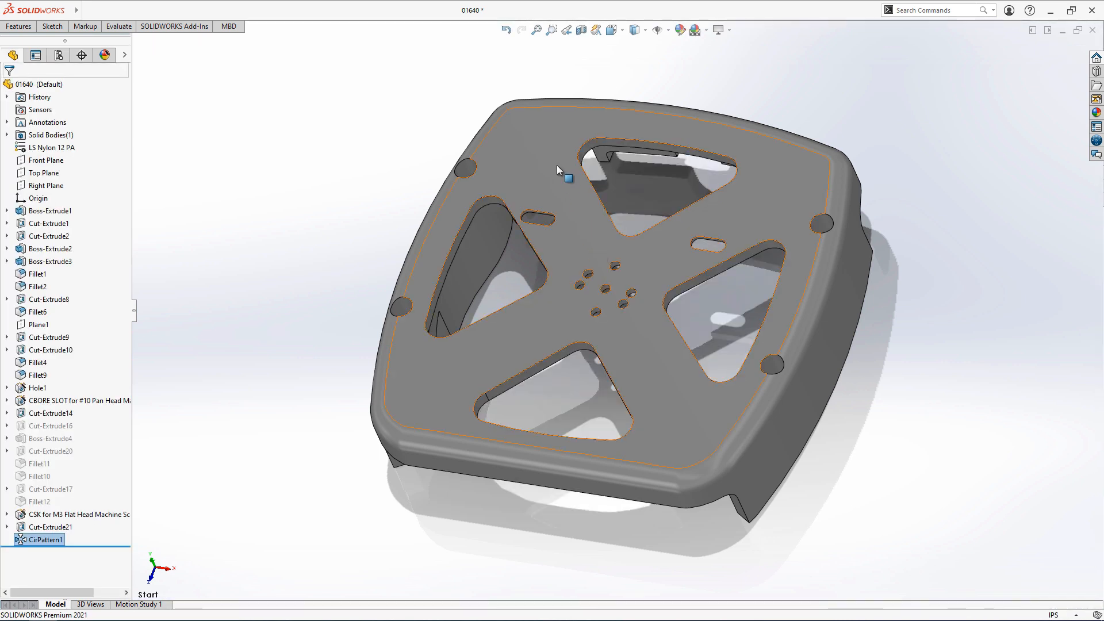
pyautogui.click(506, 29)
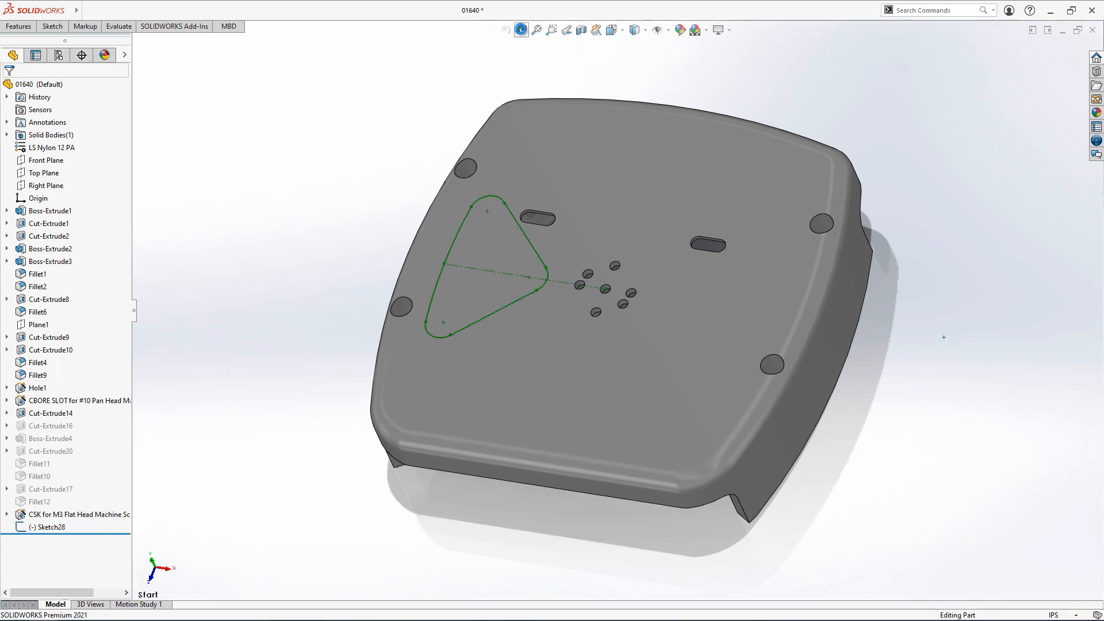
# - Redo to bring back the single triangular cut without its pattern
pyautogui.click(520, 29)
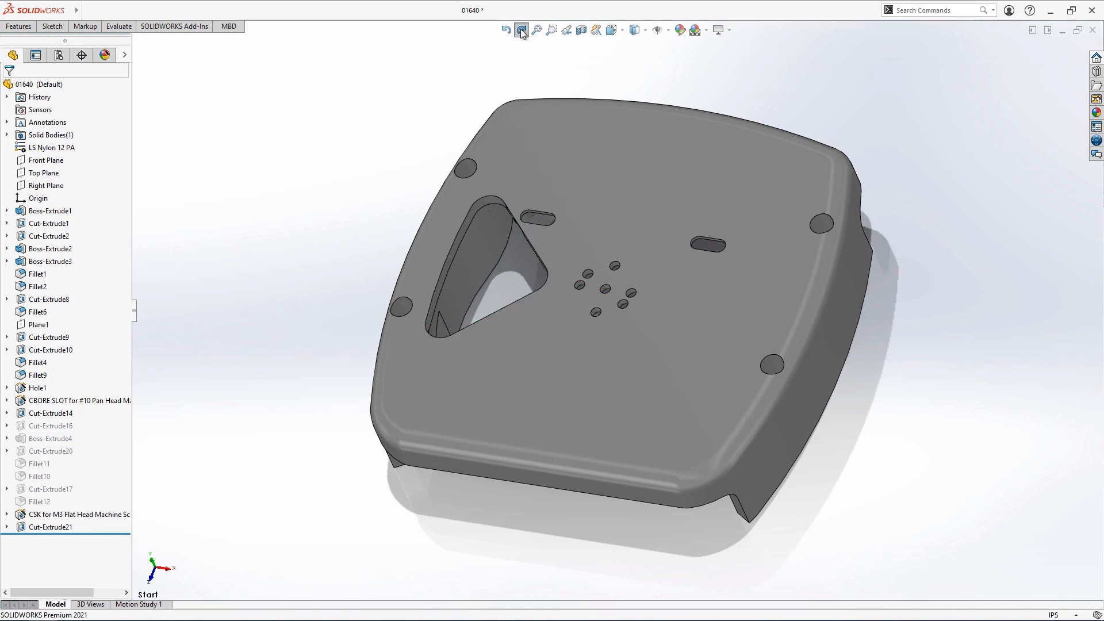